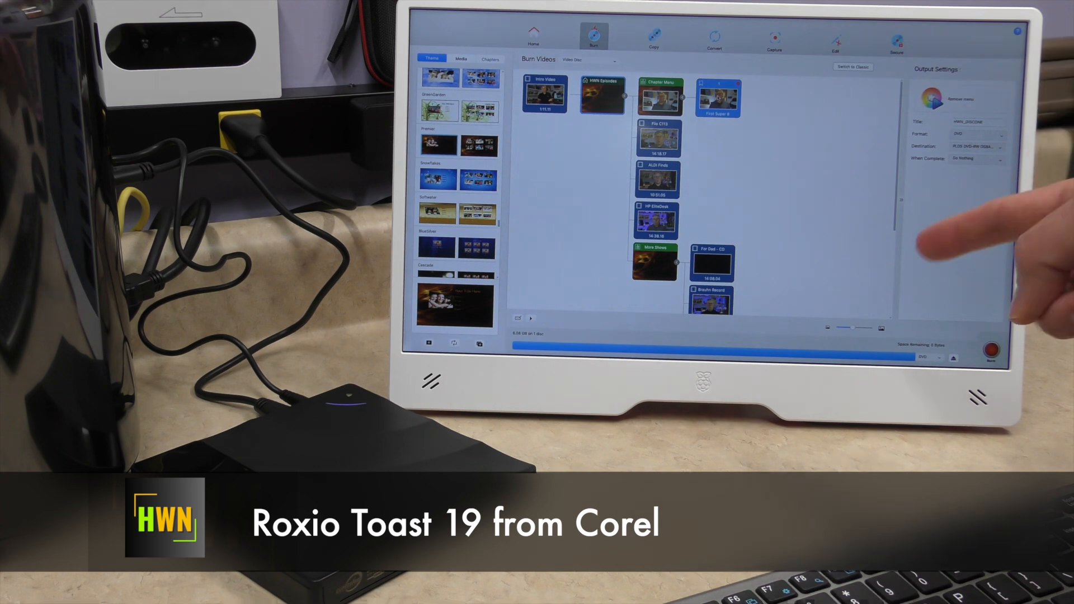
mouse_move(1042, 233)
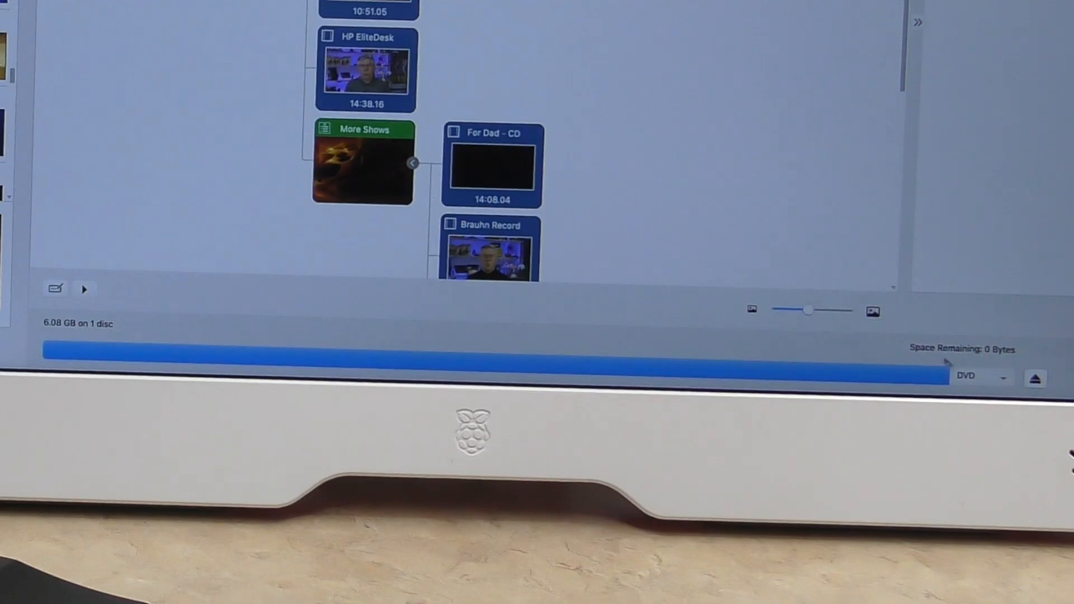
- Dismiss the blank DVD inserted notice with Ignore
left_click(1003, 377)
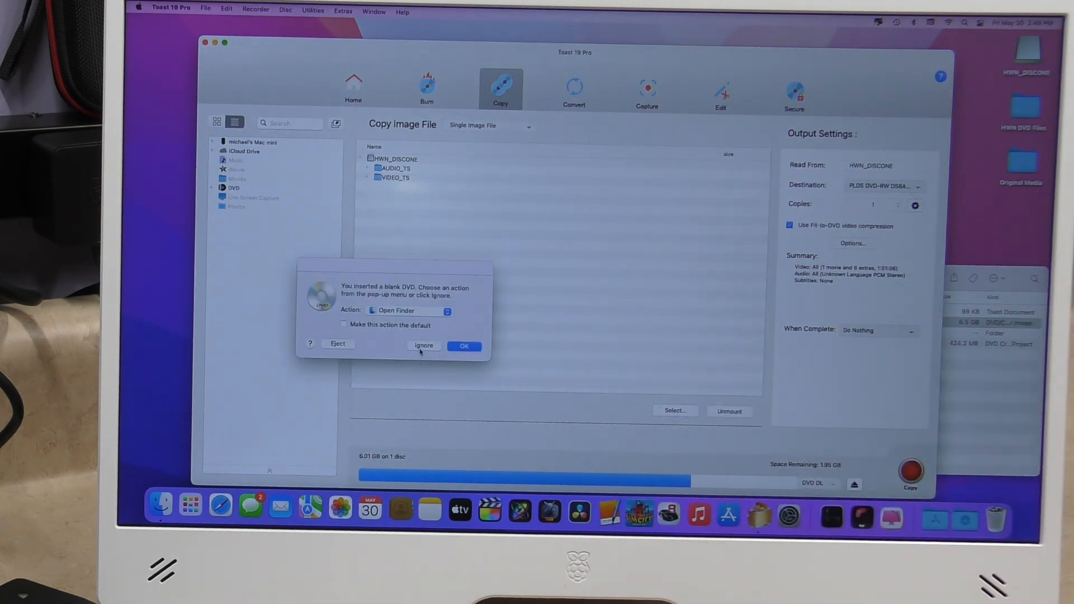
left_click(423, 346)
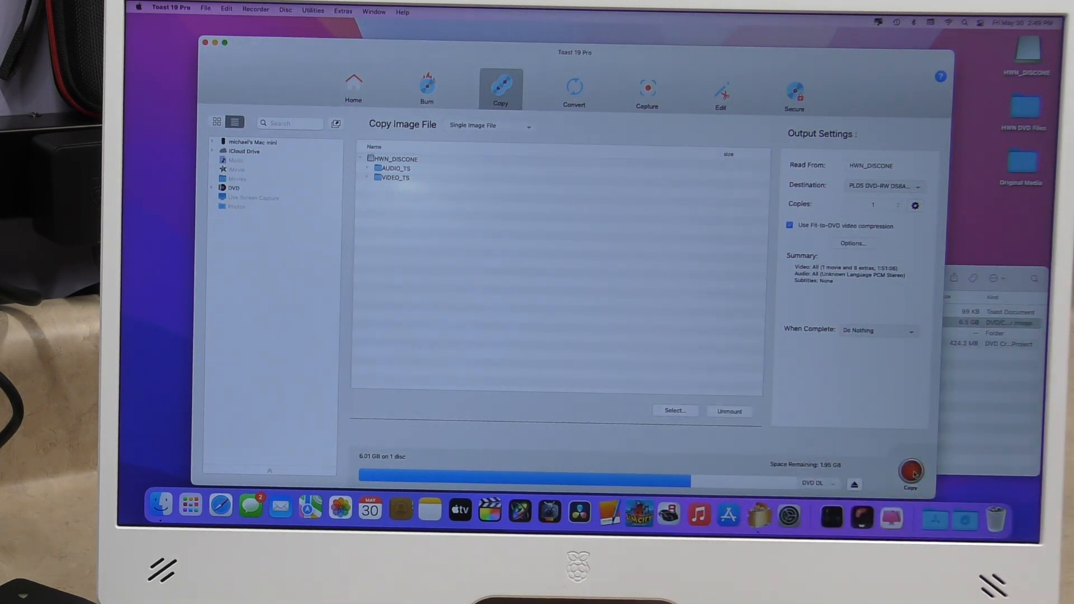
left_click(911, 330)
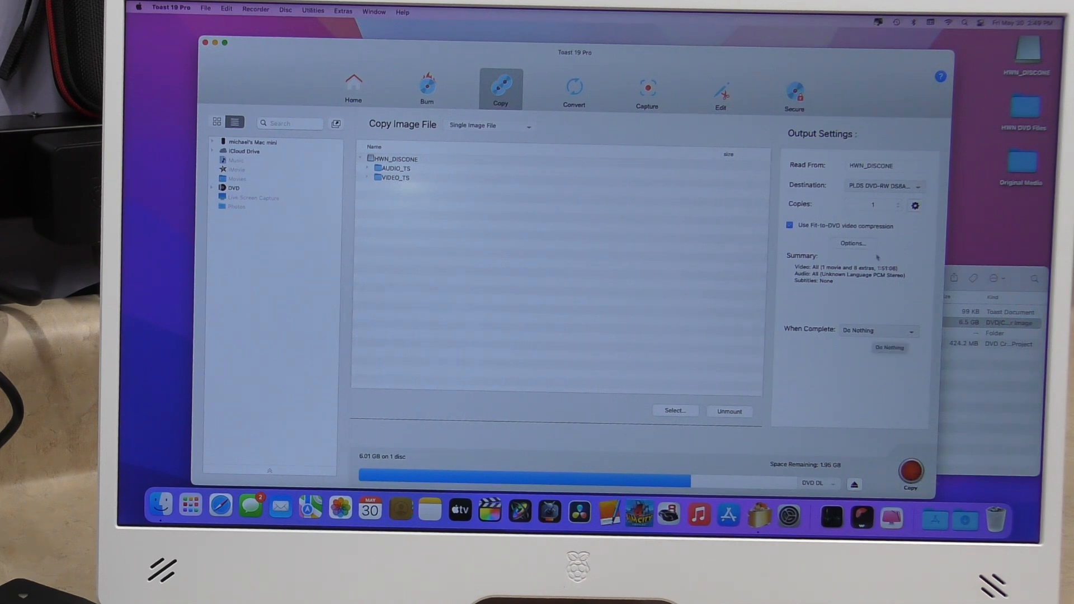
- Keep the dual-layer DVD recorder as destination and start copying HWN_DISCONE onto the DVD
left_click(885, 186)
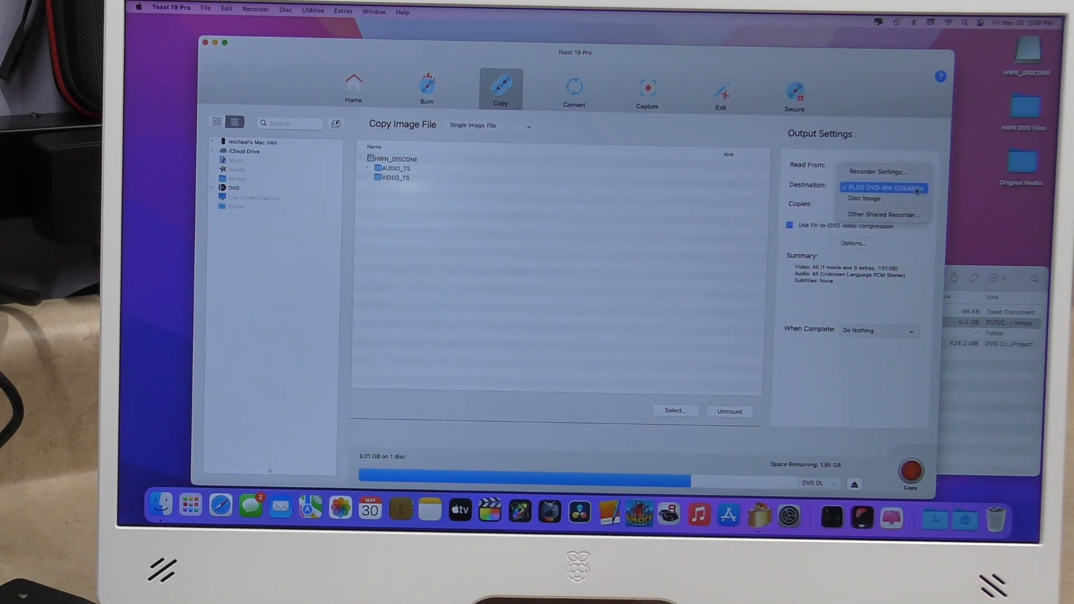
left_click(883, 188)
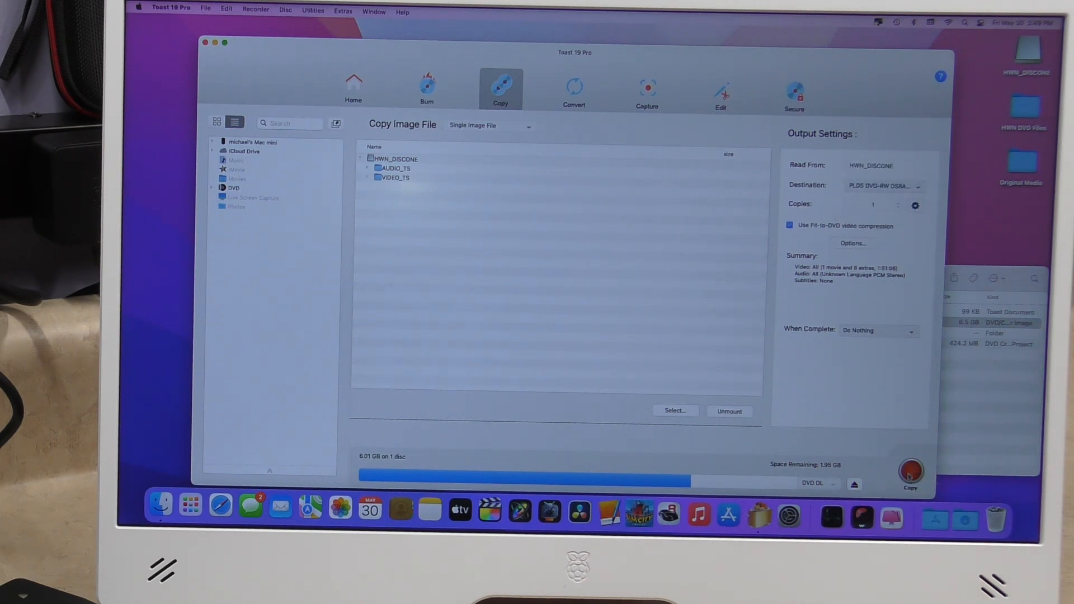
left_click(911, 472)
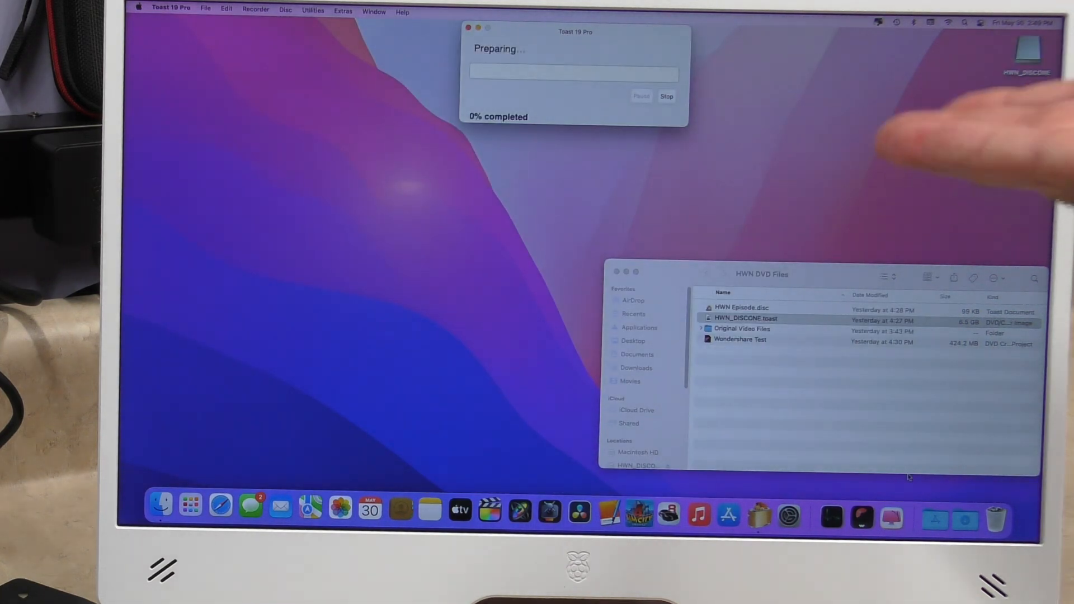